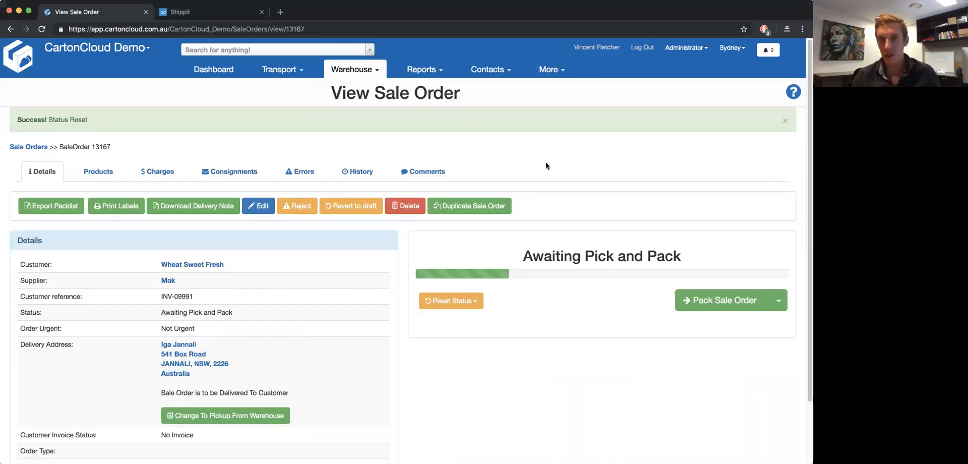
{"action": "mouse_move", "coordinate": [190, 137]}
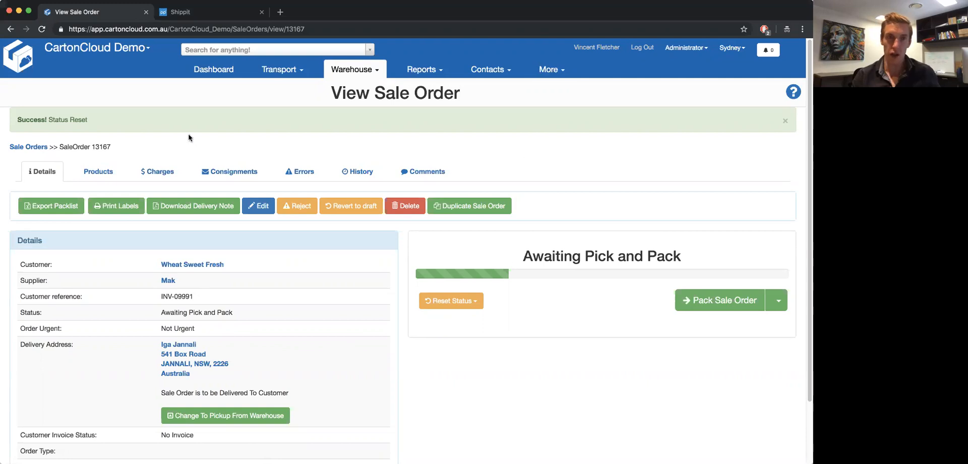
{"action": "mouse_move", "coordinate": [526, 155]}
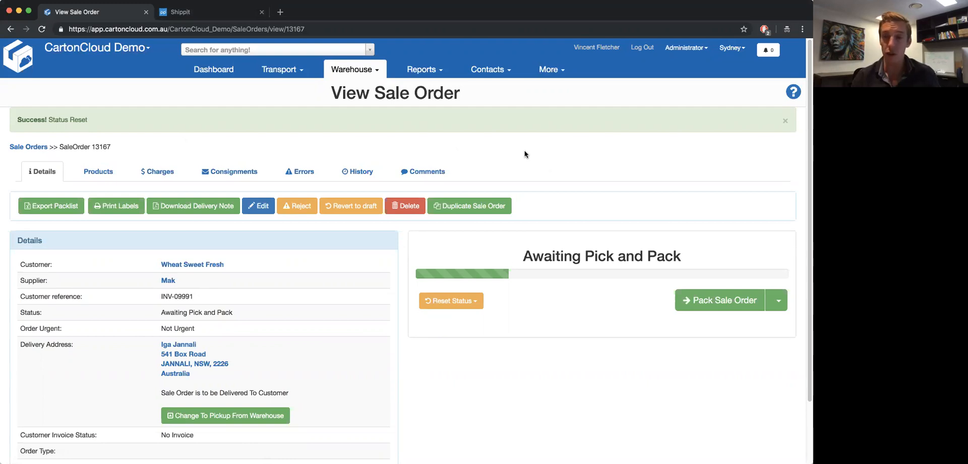
{"action": "mouse_move", "coordinate": [514, 161]}
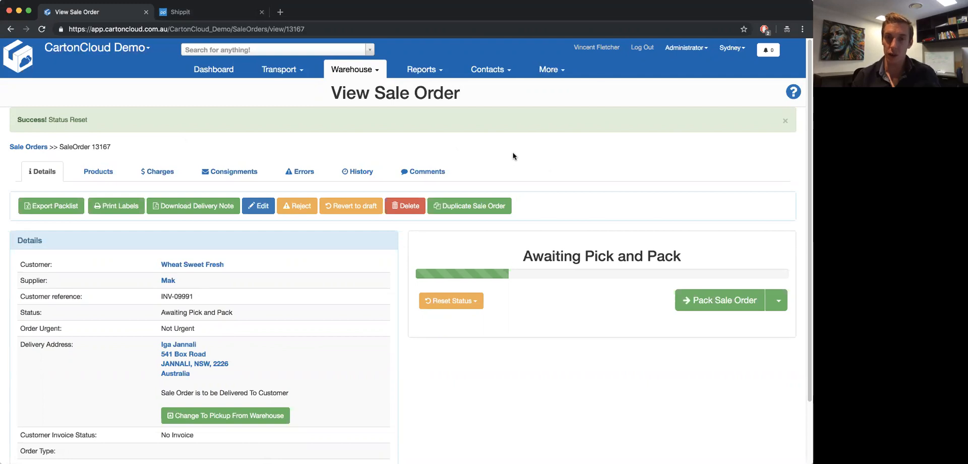
{"action": "mouse_move", "coordinate": [533, 179]}
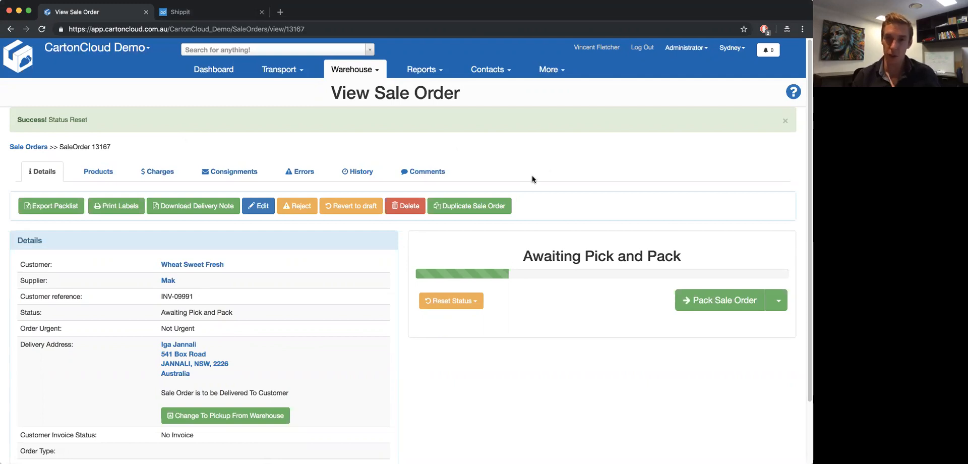
{"action": "mouse_move", "coordinate": [700, 307]}
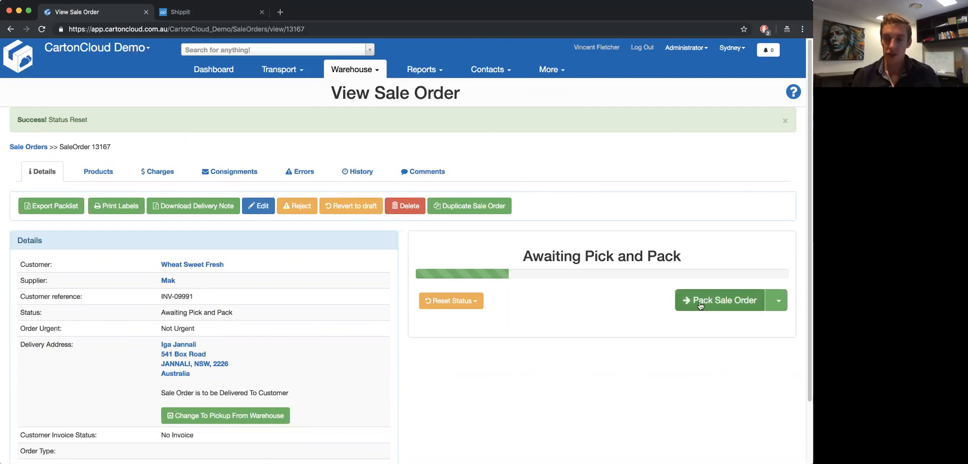
{"action": "mouse_move", "coordinate": [708, 302]}
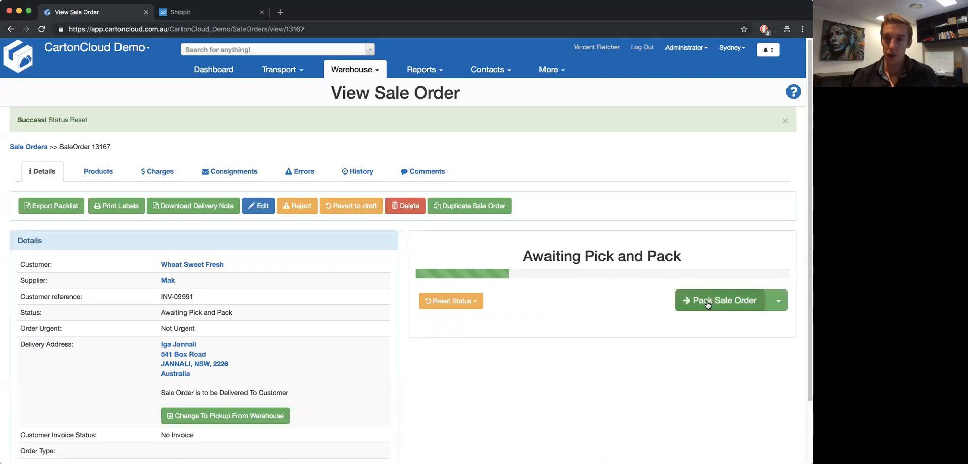
Start packing sale order INV-09991, bringing up its pack list with picked quantities 2 and 3.
{"action": "left_click", "coordinate": [718, 299]}
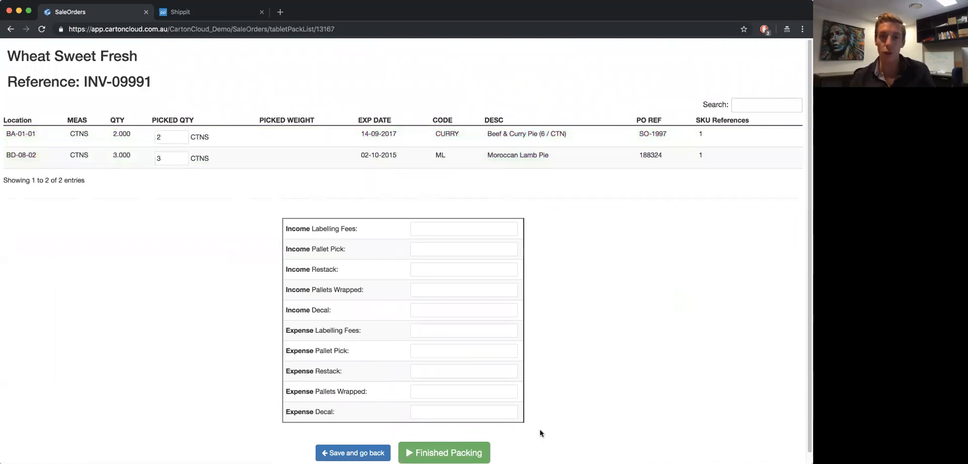
Mark sale order INV-09991 as finished packing so it flows through to Shippit's new orders.
{"action": "left_click", "coordinate": [444, 453]}
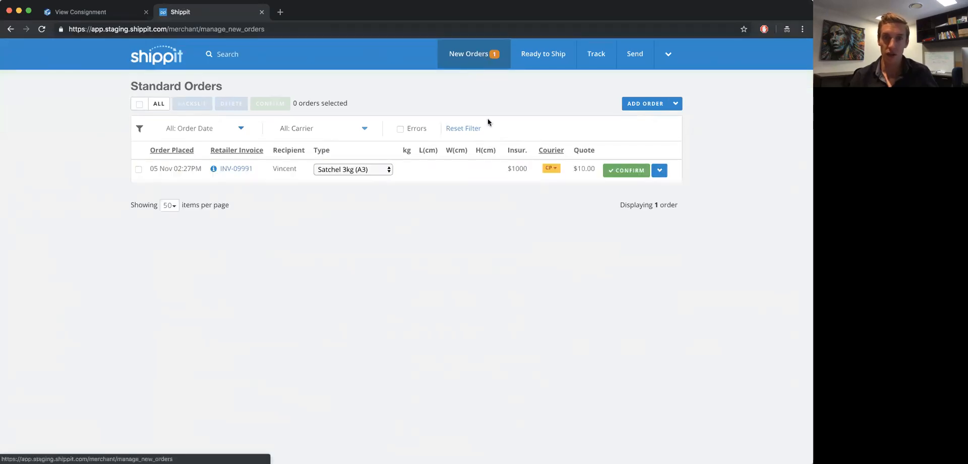
{"action": "mouse_move", "coordinate": [403, 178]}
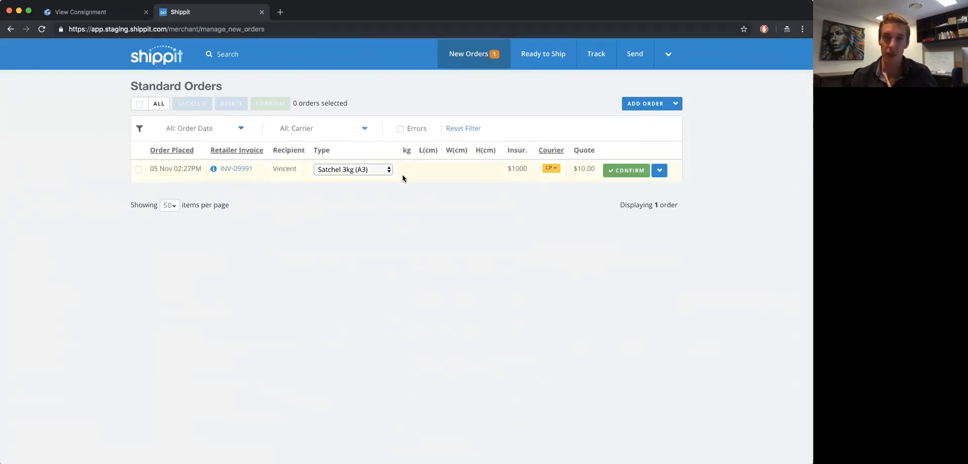
{"action": "left_click", "coordinate": [353, 169]}
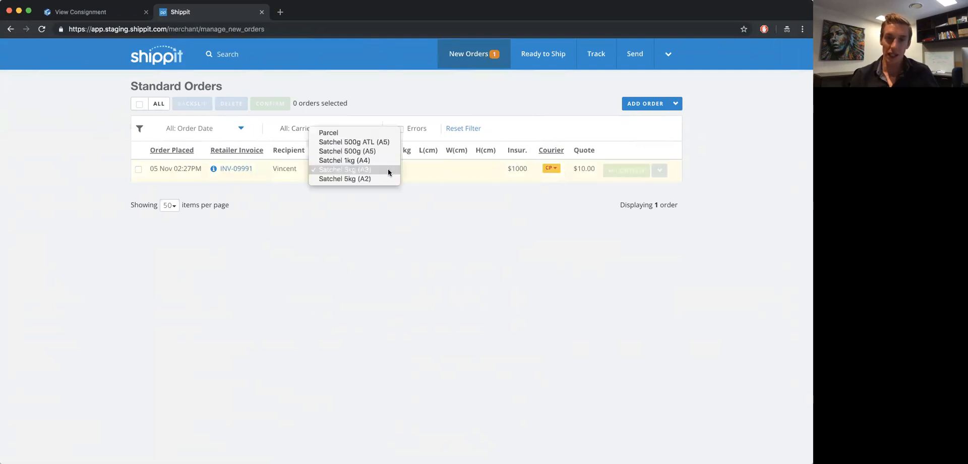
{"action": "mouse_move", "coordinate": [385, 171]}
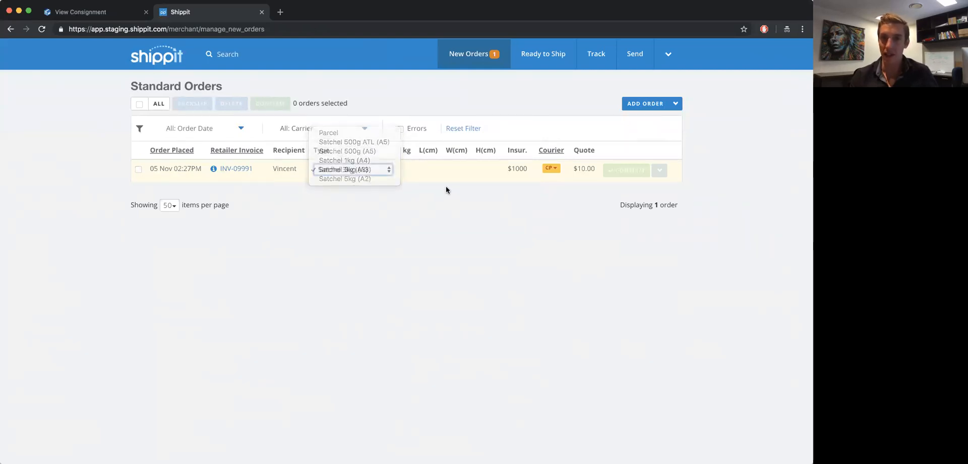
{"action": "left_click", "coordinate": [352, 169]}
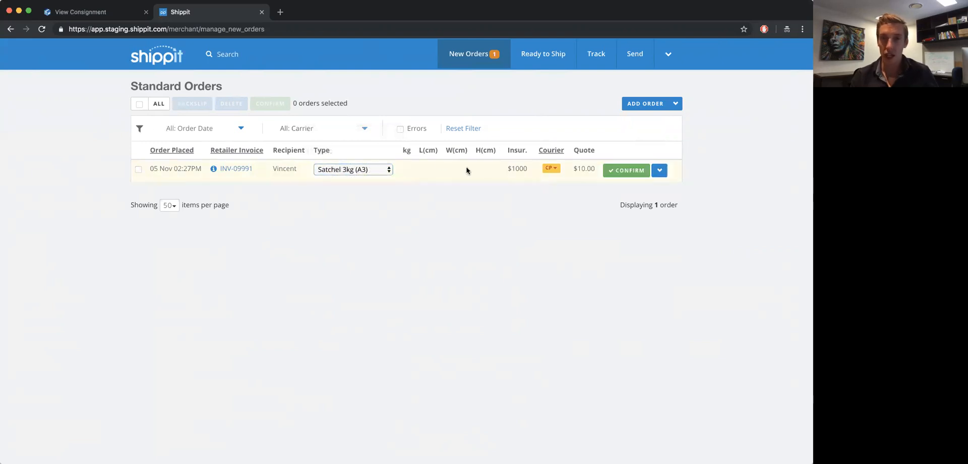
{"action": "mouse_move", "coordinate": [254, 300]}
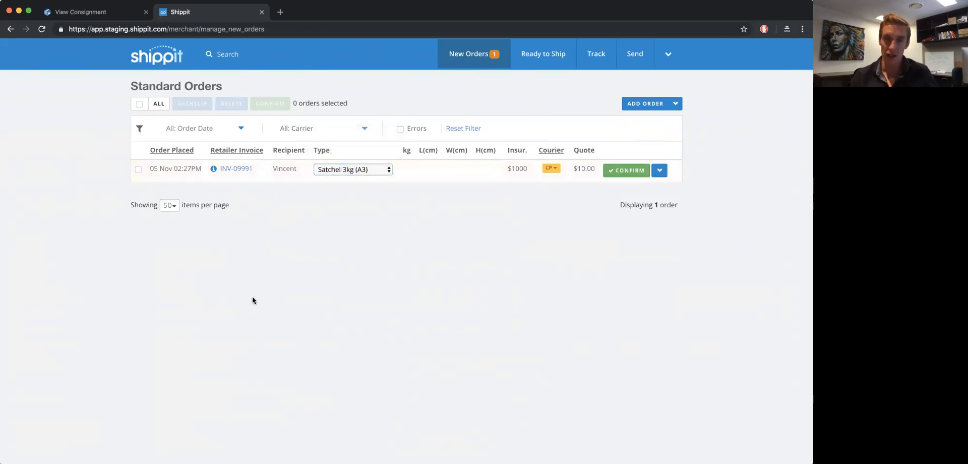
{"action": "mouse_move", "coordinate": [250, 293]}
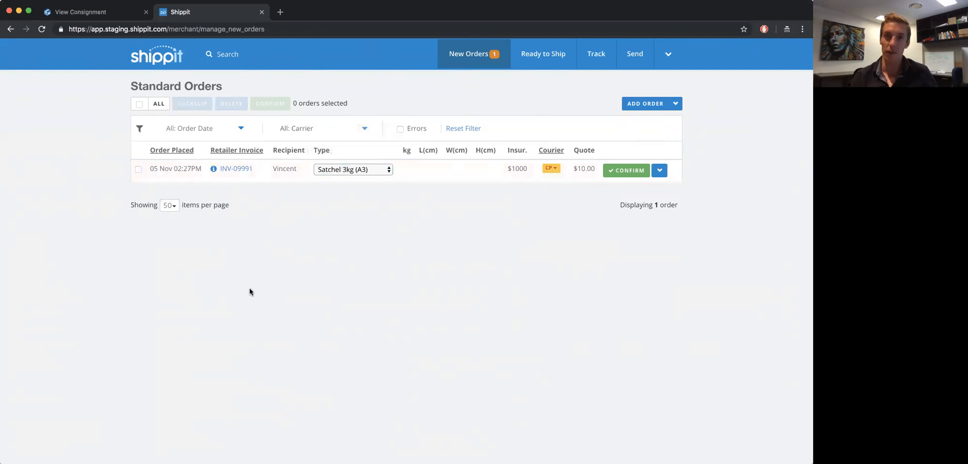
{"action": "mouse_move", "coordinate": [460, 71]}
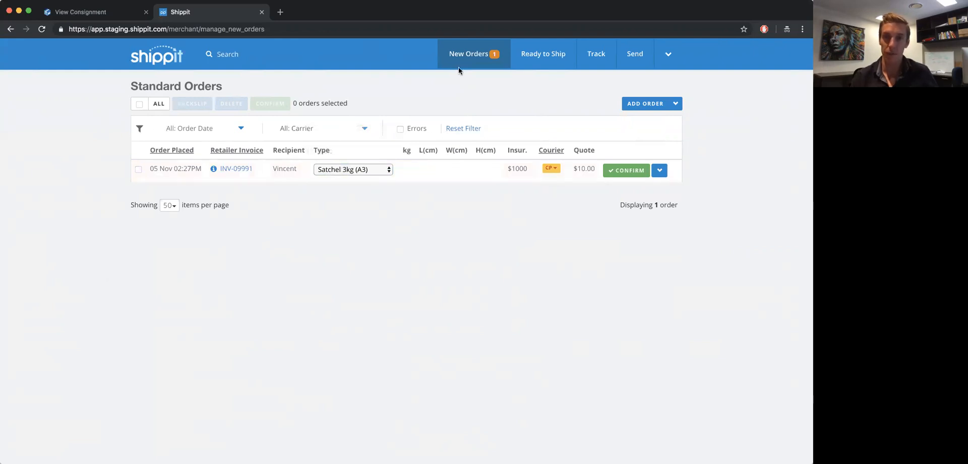